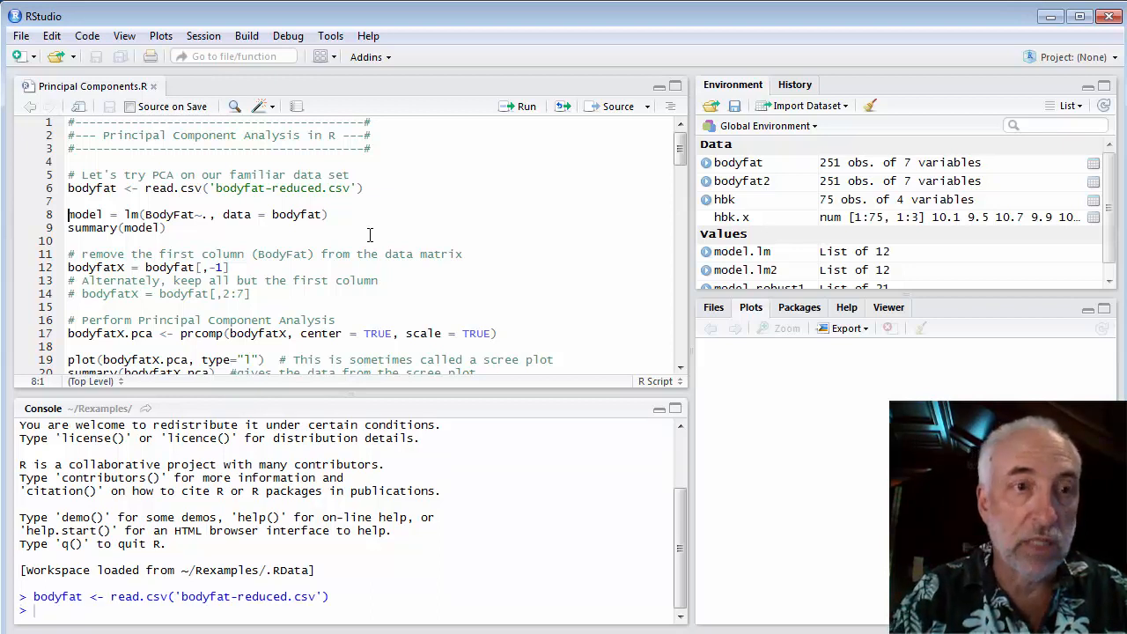
Fit lm(BodyFat ~ .) on bodyfat, summarize it, and view the 251 × 7 dataset
left_click(526, 106)
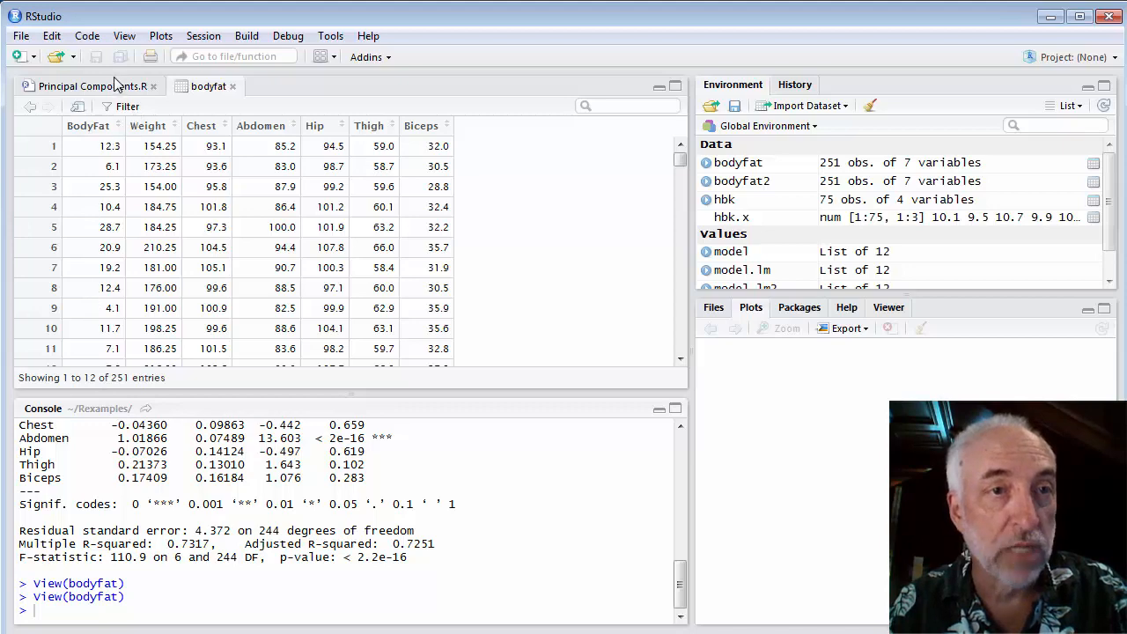
Create bodyfatX by dropping the BodyFat column and view its six predictors
left_click(91, 85)
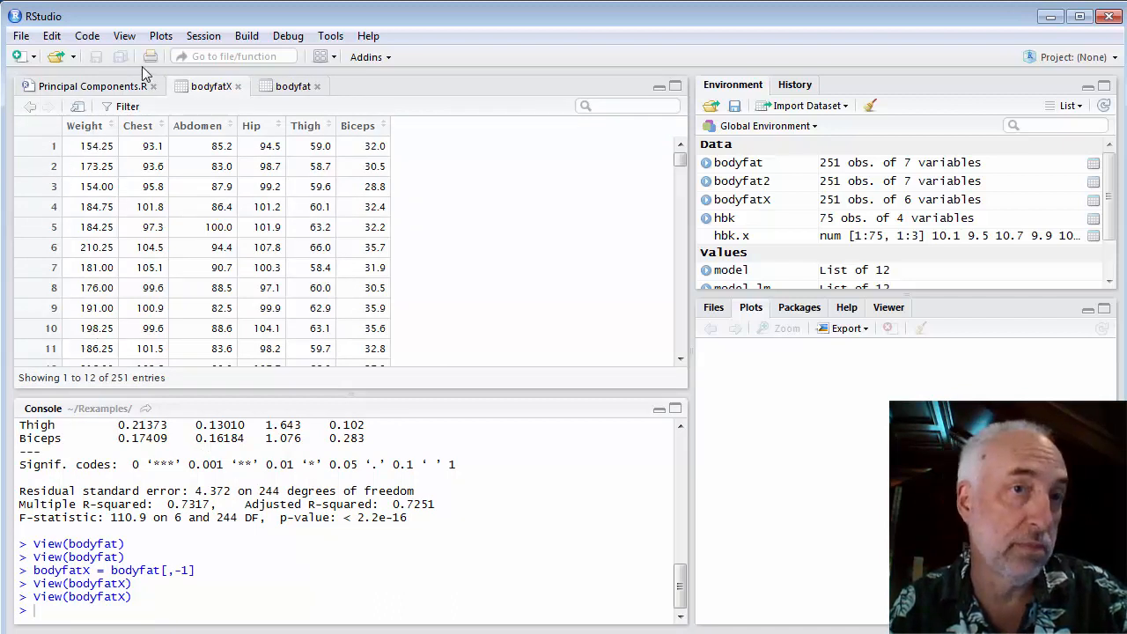
left_click(92, 84)
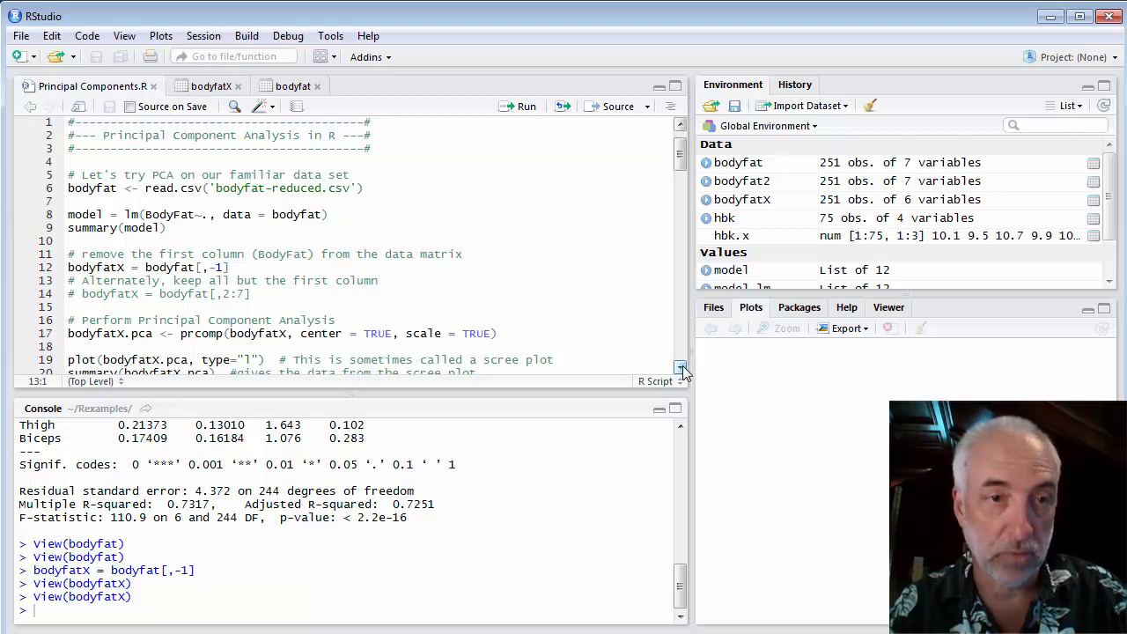
Run prcomp on bodyfatX with centering and scaling to create bodyfatX.pca
scroll("down", 3)
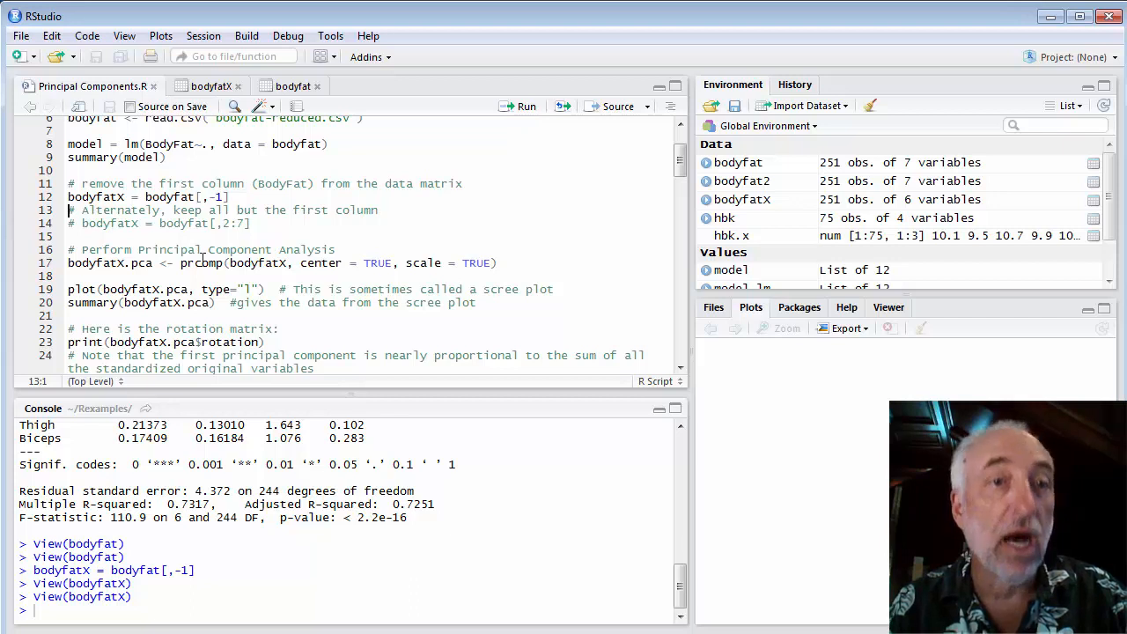
double_click(202, 263)
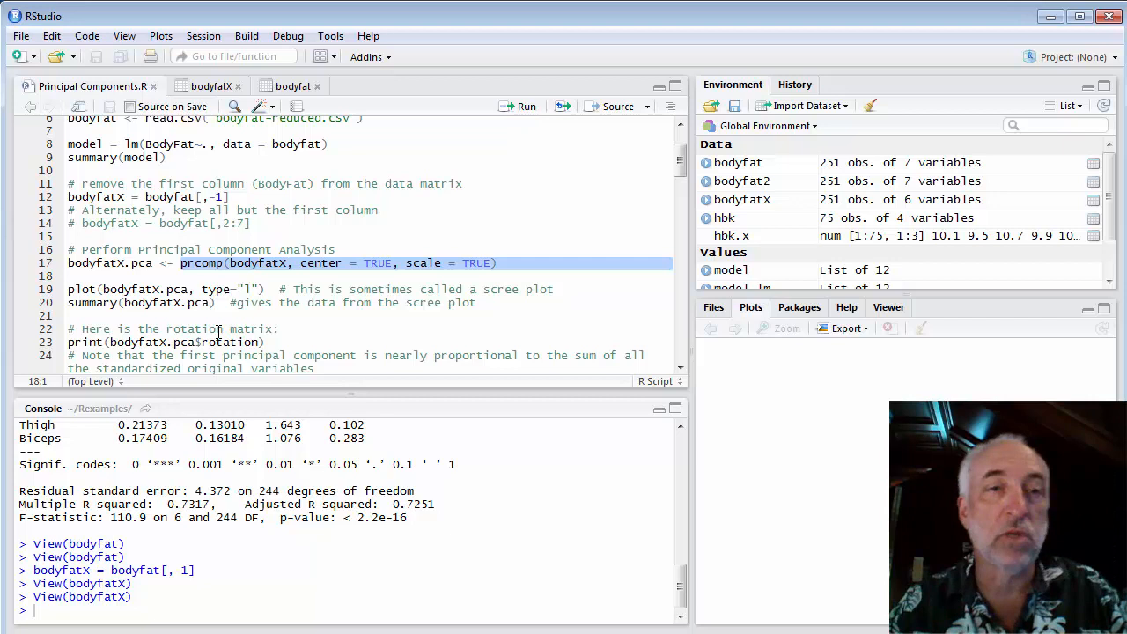
left_click(159, 289)
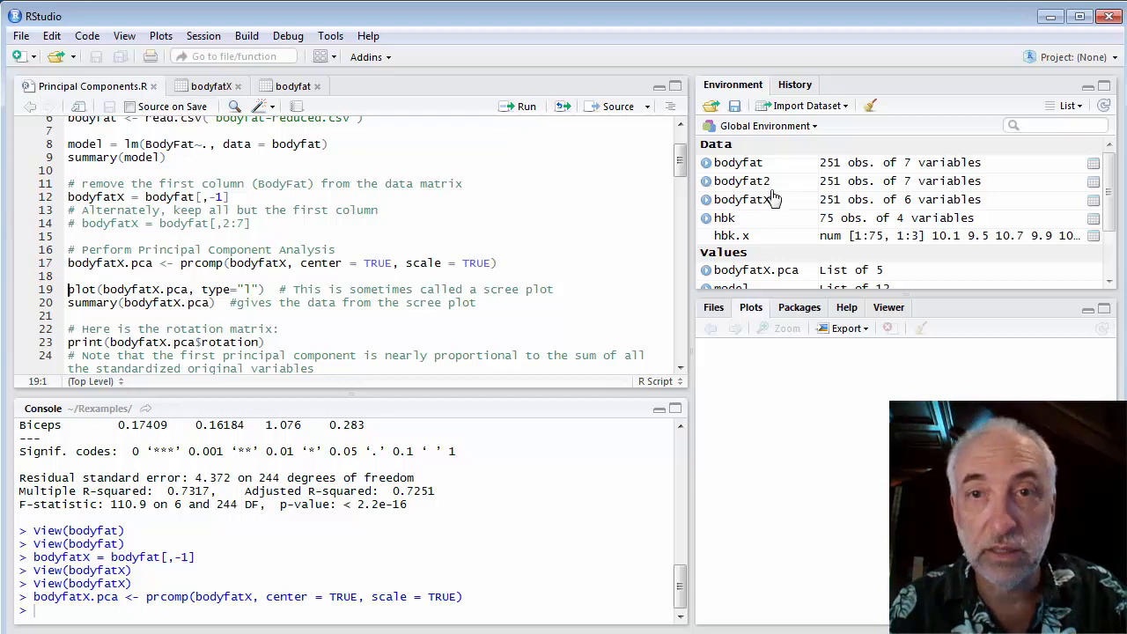
mouse_move(743, 281)
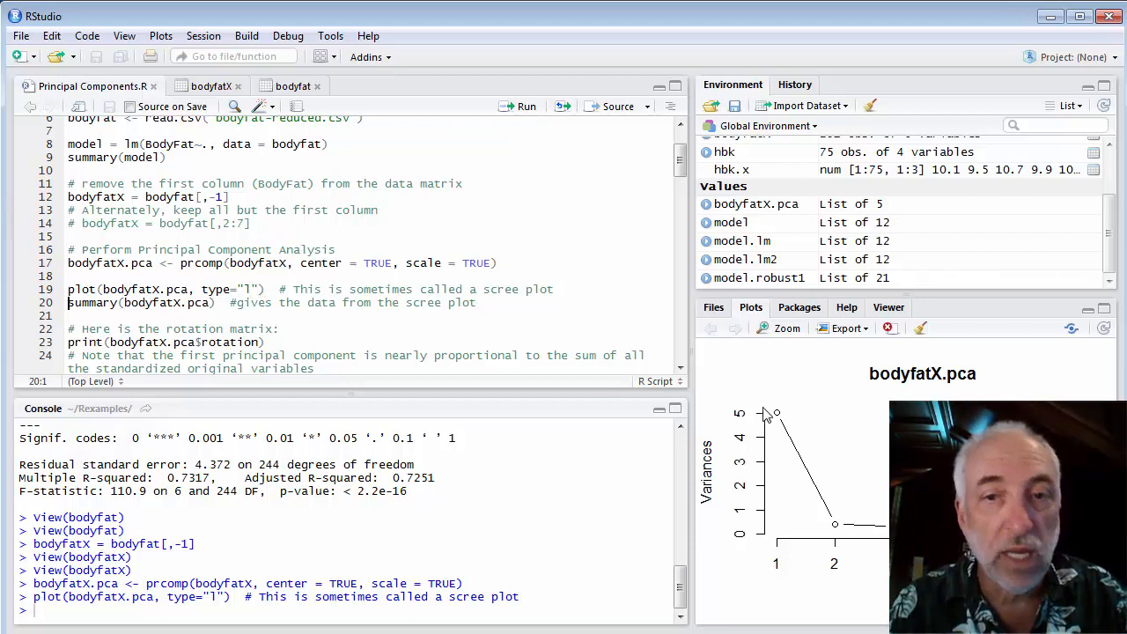
mouse_move(783, 421)
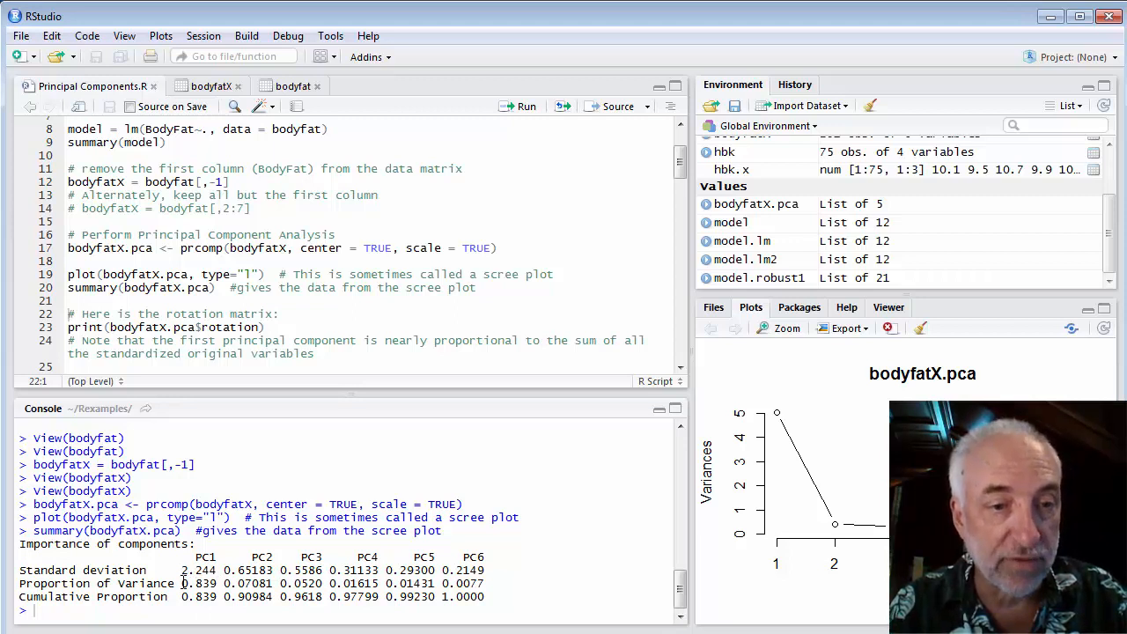
double_click(197, 583)
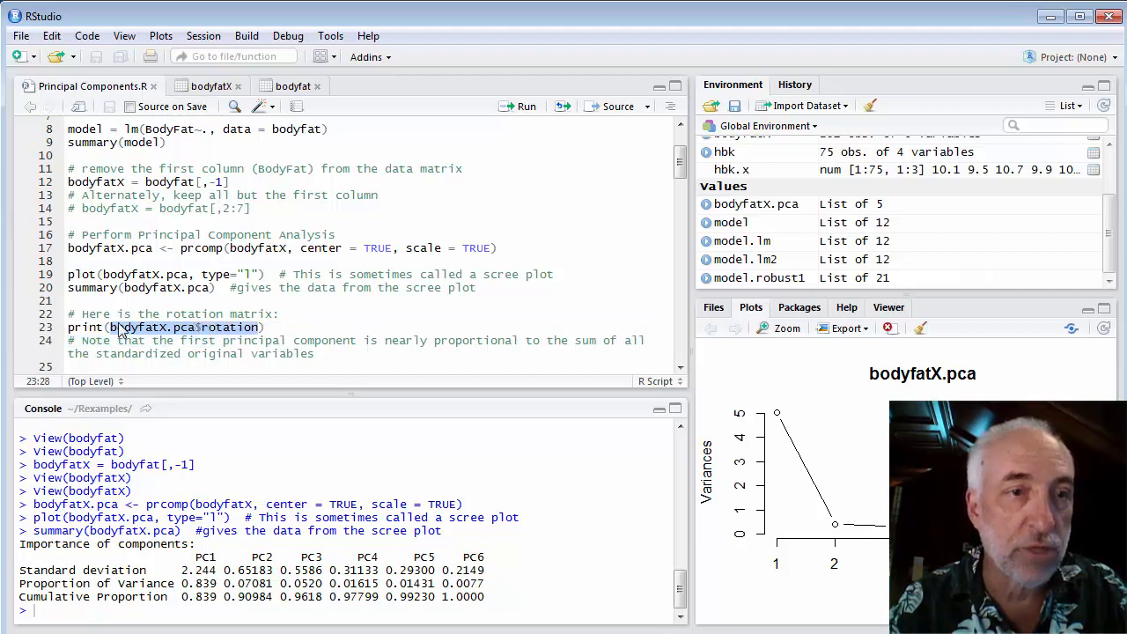
Print bodyfatX.pca$rotation and inspect the Weight loadings on PC1
left_click(525, 106)
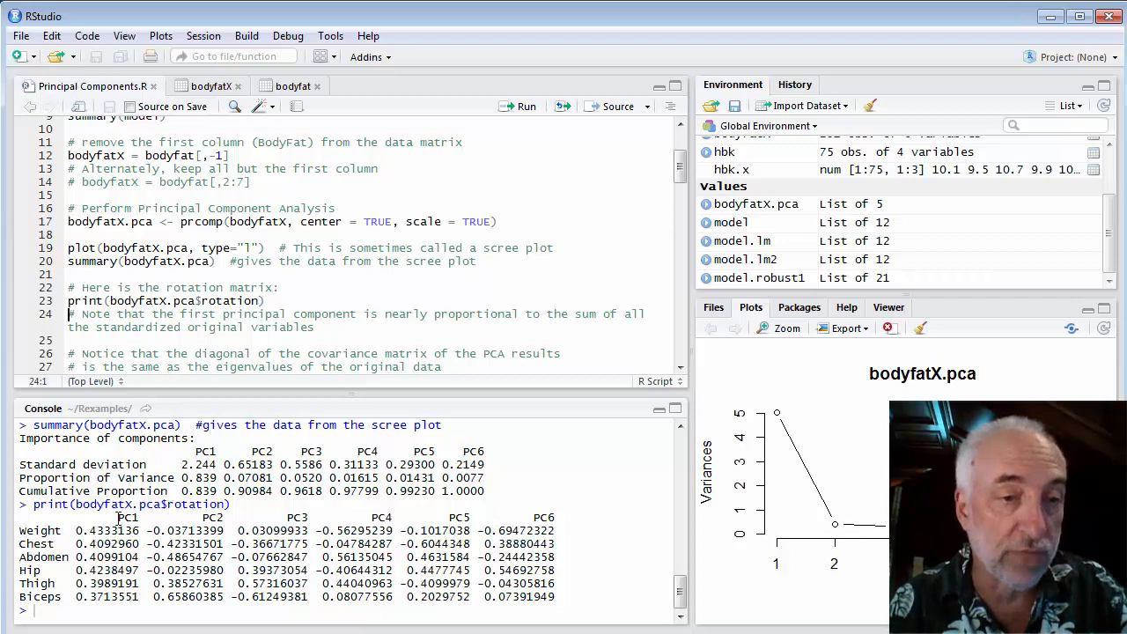
double_click(127, 518)
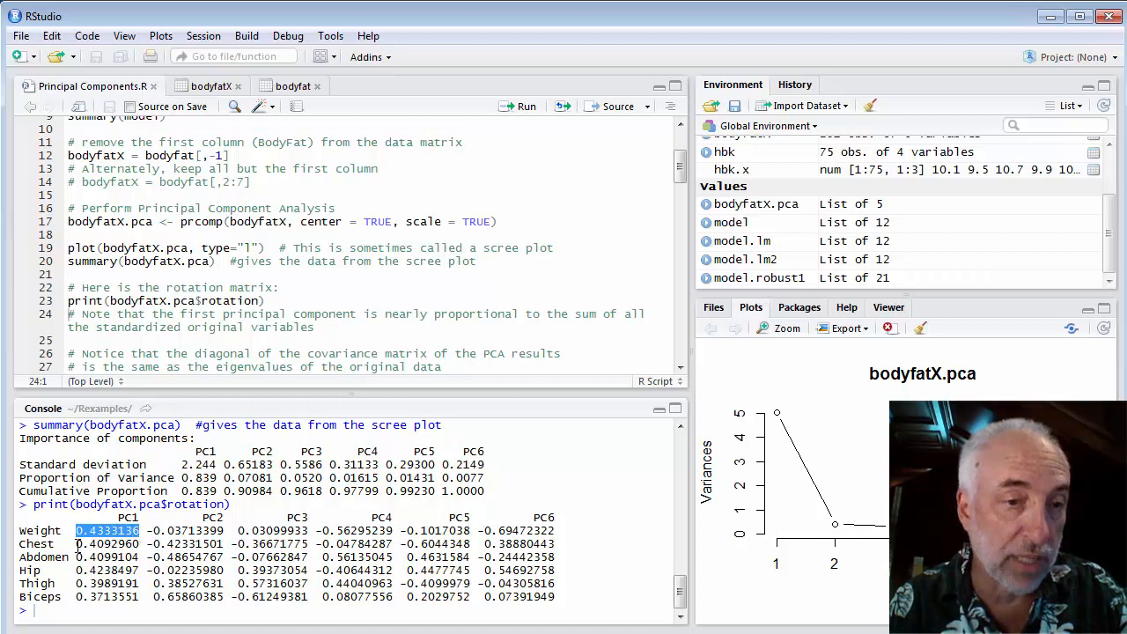
double_click(107, 543)
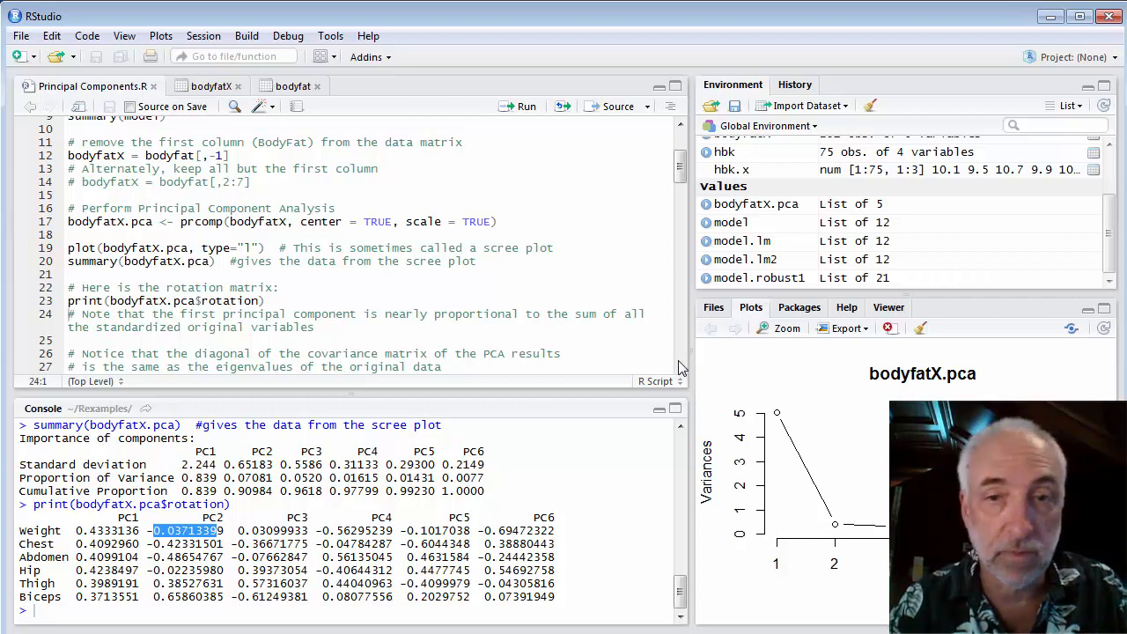
scroll("down", 3)
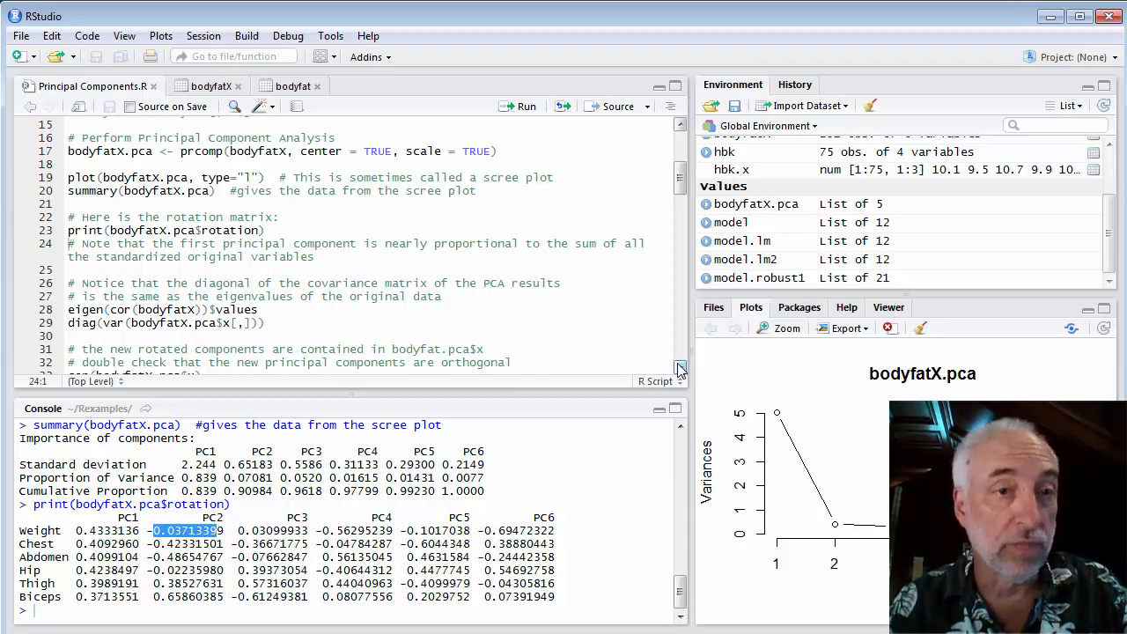
Compare eigen(cor(bodyfatX))$values with the PC score variances (5.03, 0.42, 0.31…)
scroll("down", 3)
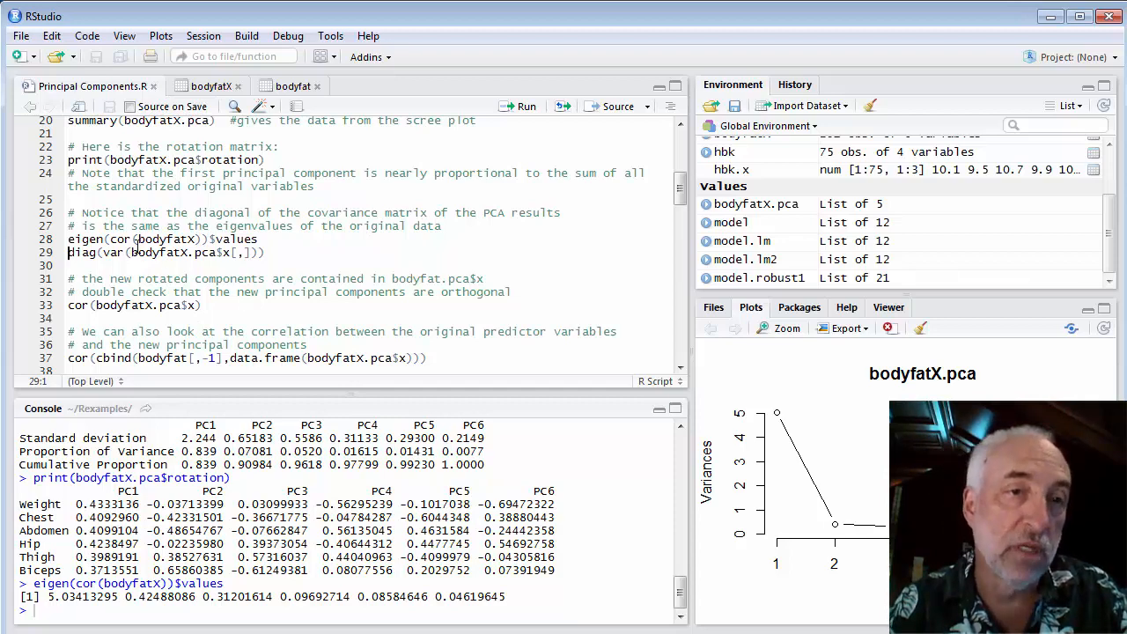
double_click(167, 254)
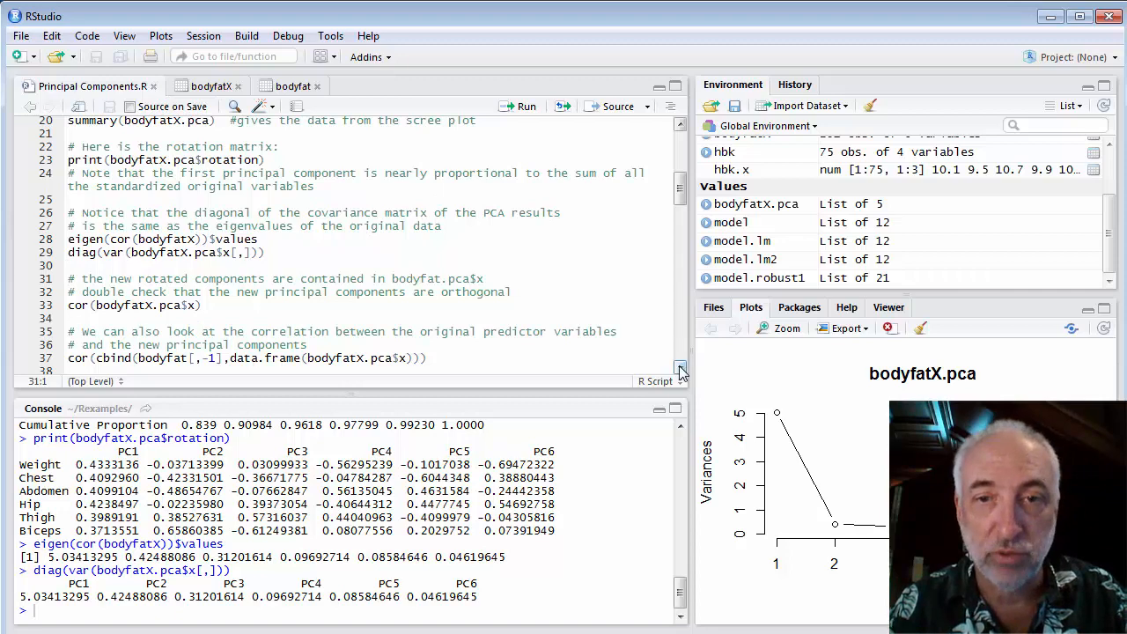
scroll("down", 3)
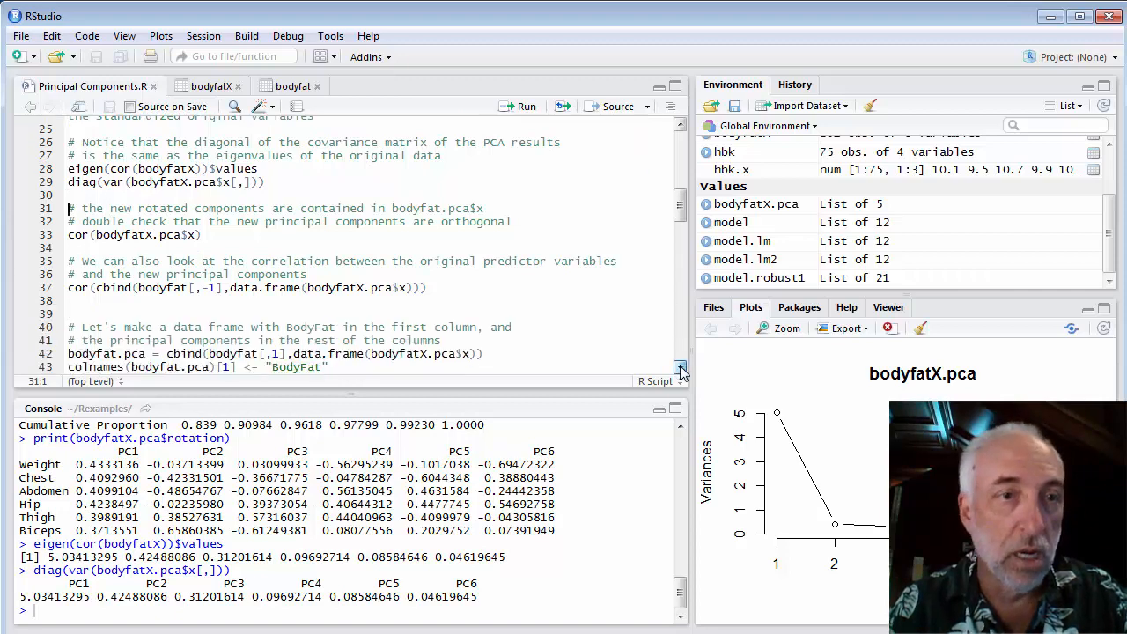
Run cor(bodyfatX.pca$x) to confirm an identity correlation matrix among the scores
scroll("down", 3)
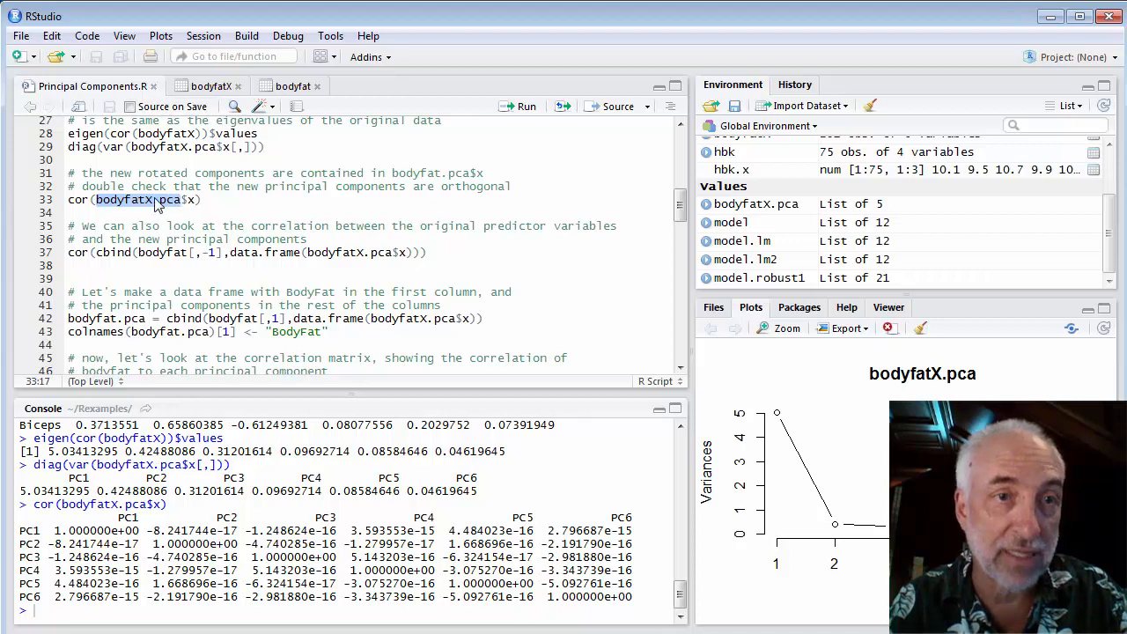
mouse_move(187, 205)
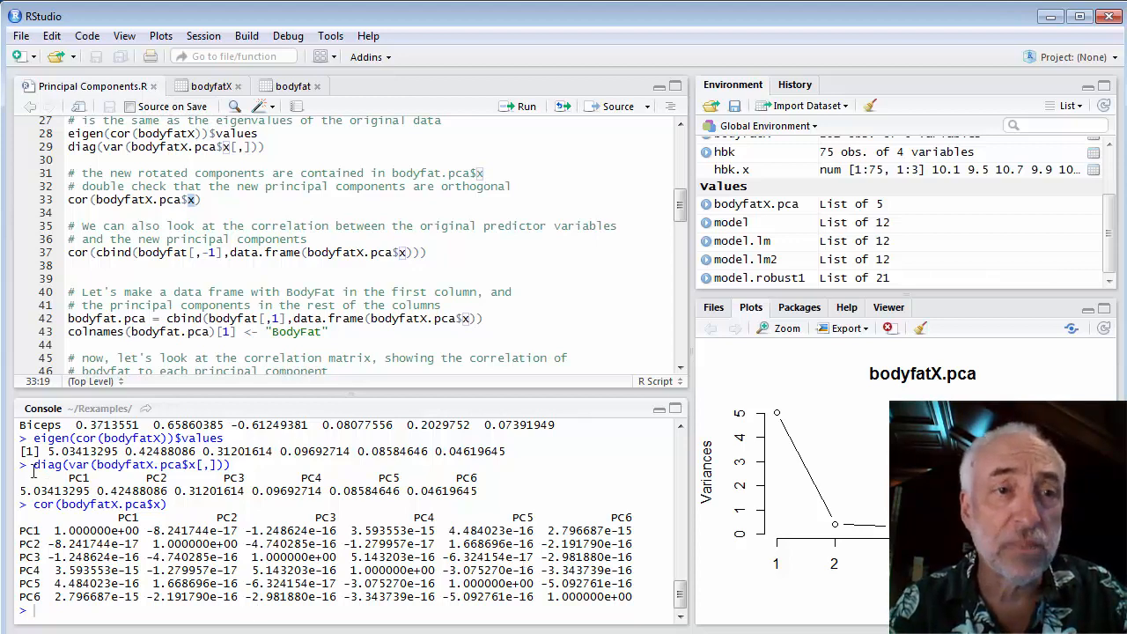
mouse_move(407, 236)
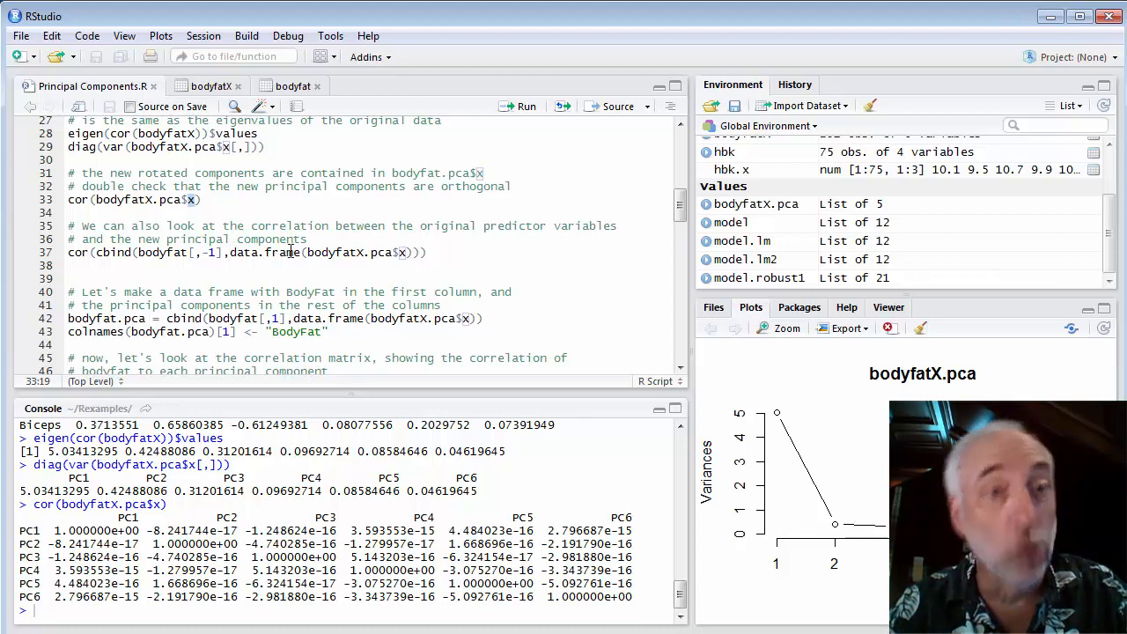
left_click(69, 254)
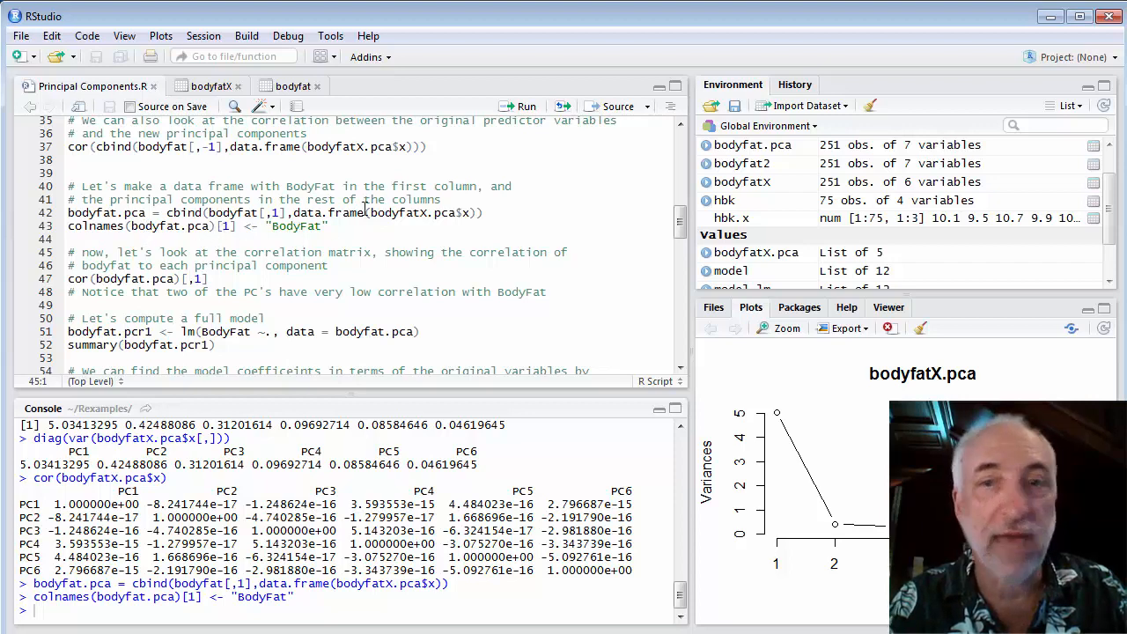
mouse_move(757, 208)
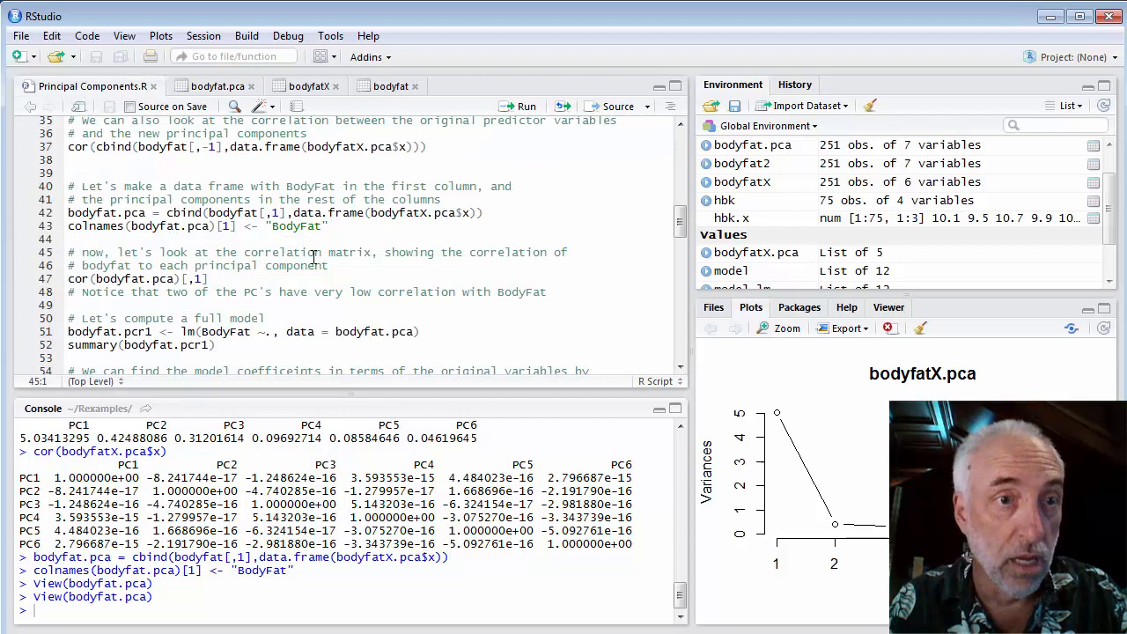
mouse_move(278, 271)
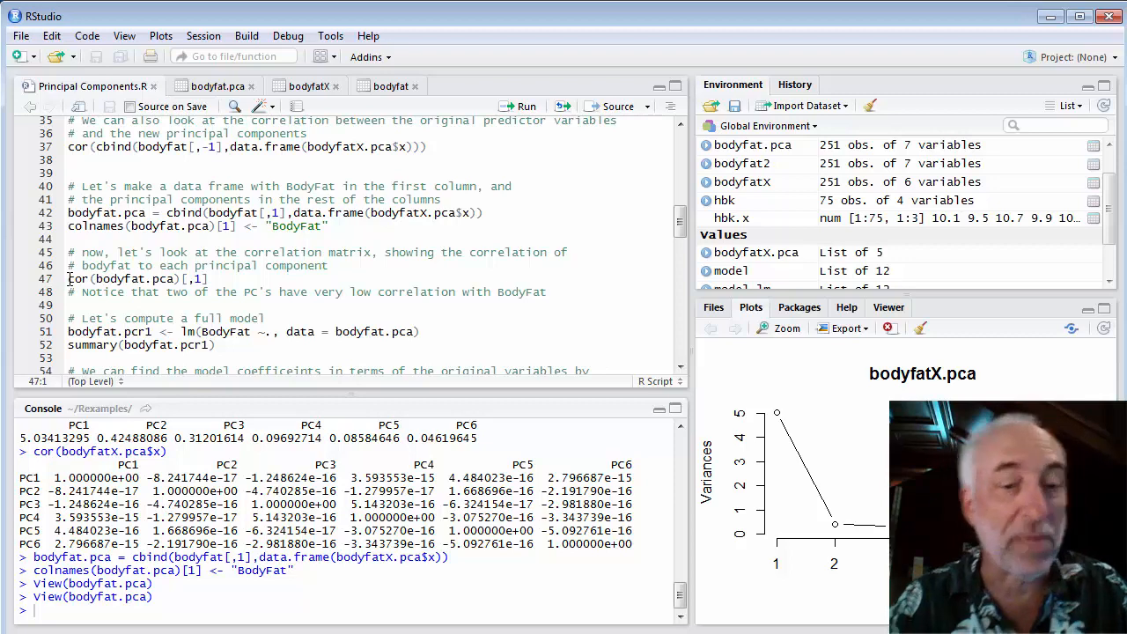
Print cor(bodyfat.pca)[,1], showing BodyFat correlates 0.70 with PC1 and near zero with PC6
key("Return")
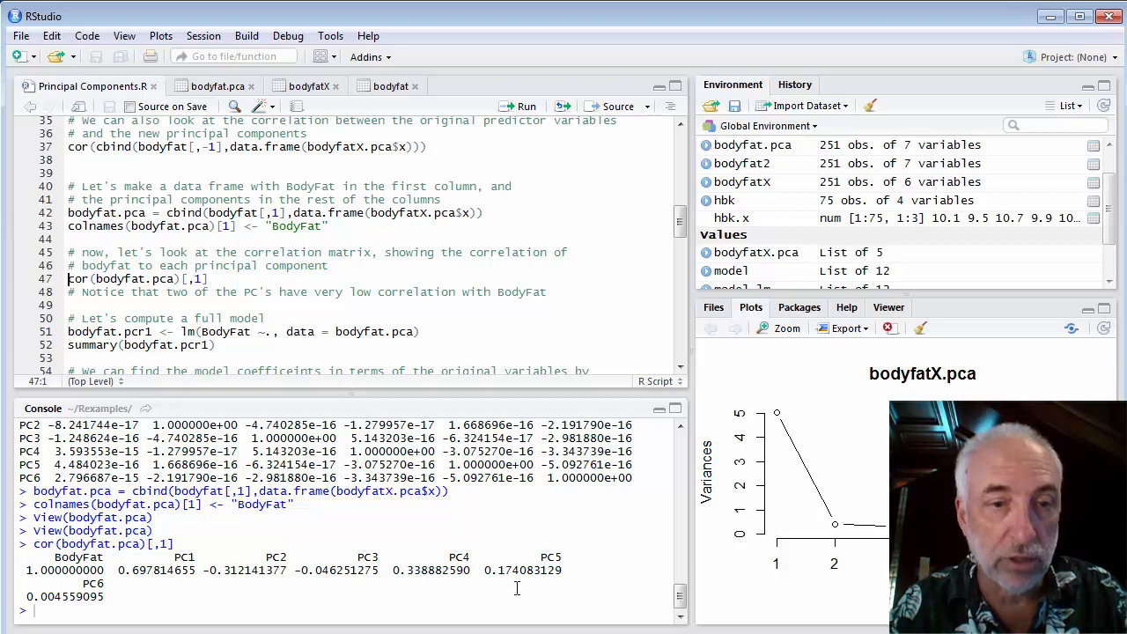
double_click(131, 571)
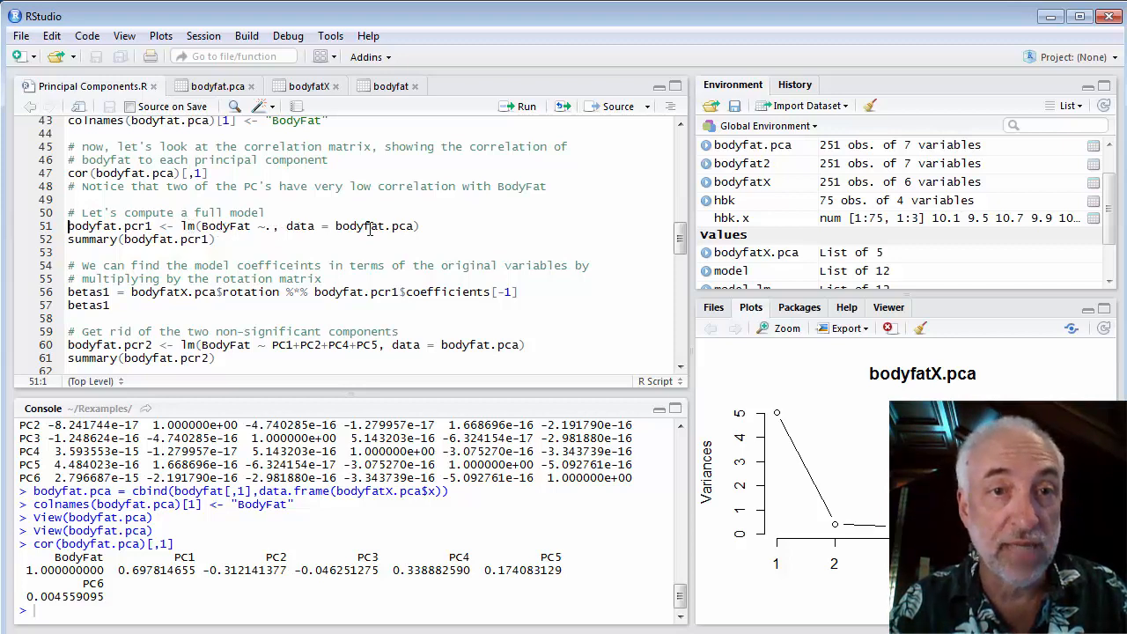
Fit bodyfat.pcr1, BodyFat on all six components, and summarize it (R-squared 0.73)
double_click(374, 225)
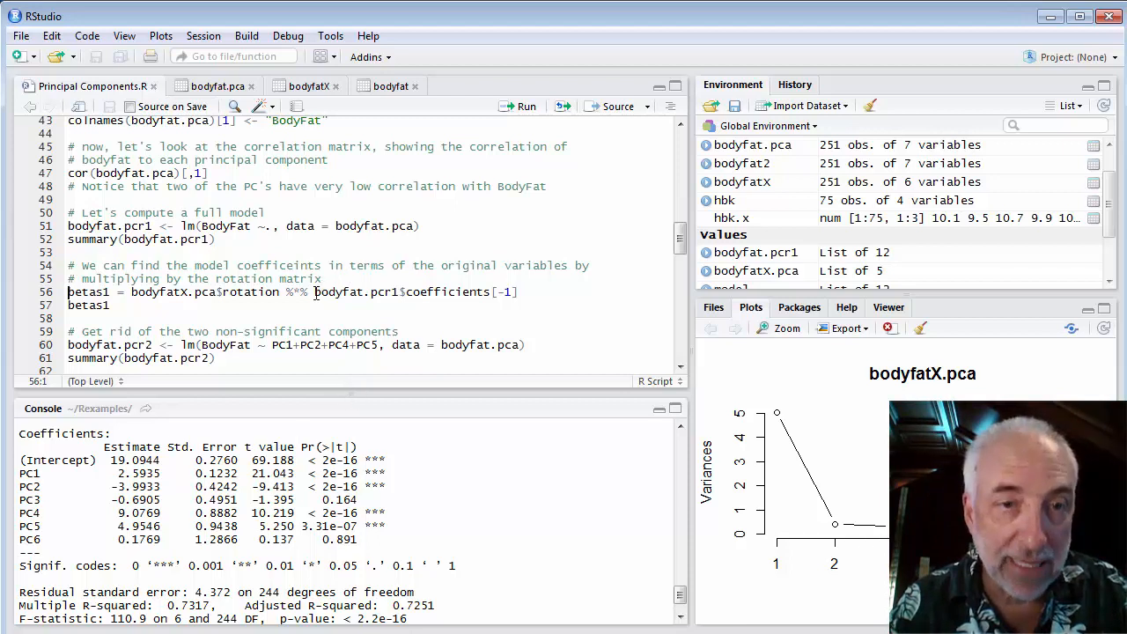
Compute betas1 = rotation %*% pcr1 coefficients, giving Weight −4.49 and Abdomen 10.41
left_click_drag(317, 292, 518, 293)
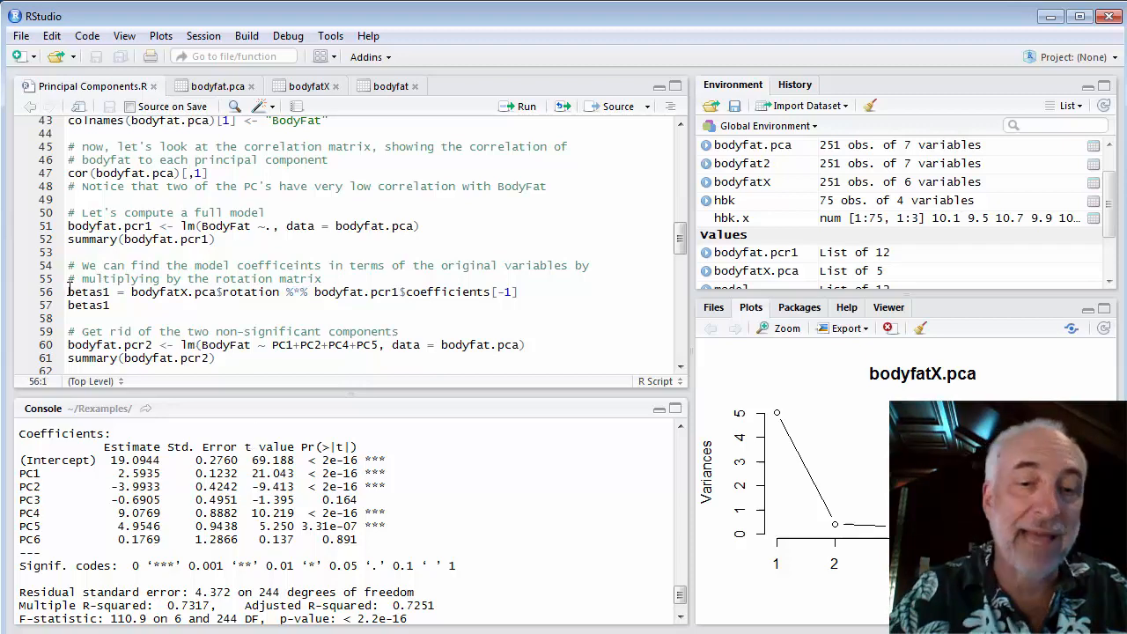
left_click(527, 105)
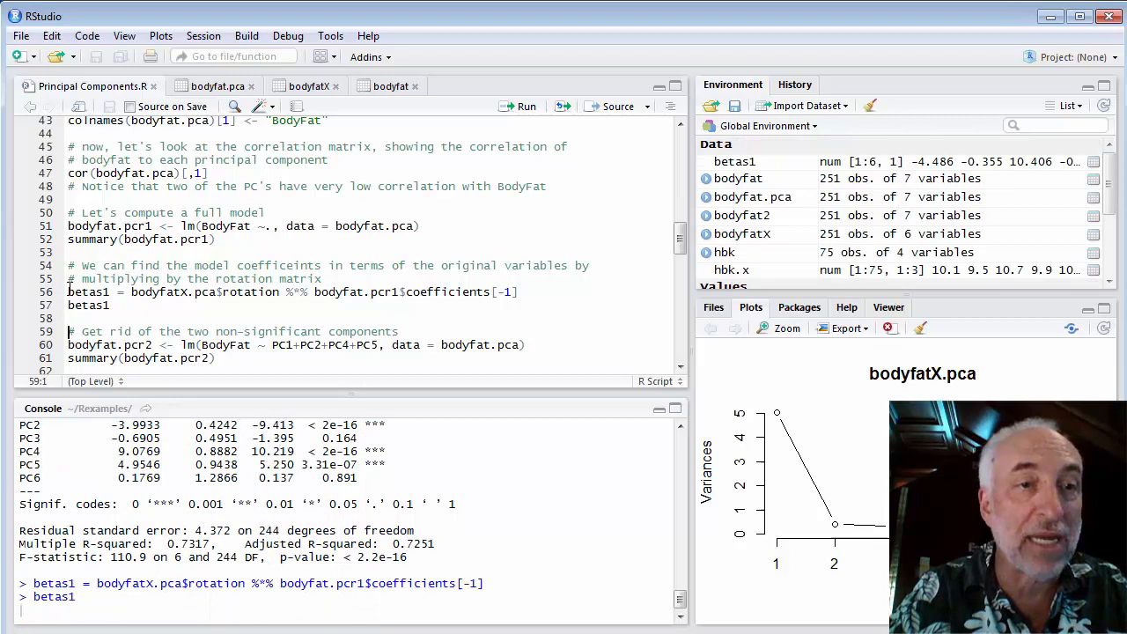
key("return")
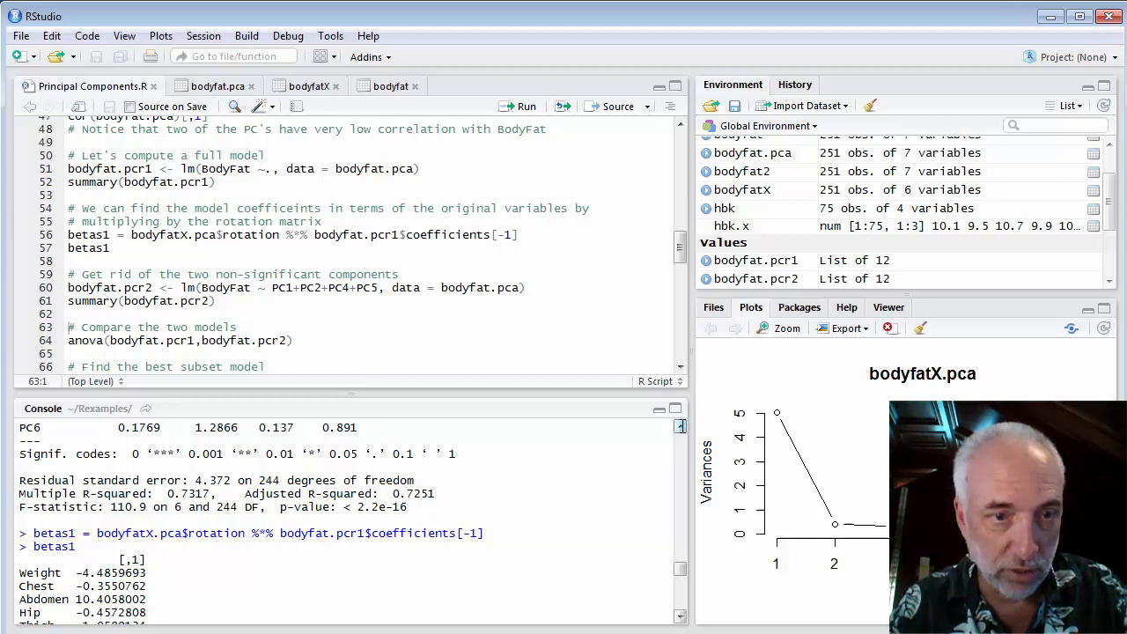
mouse_move(688, 507)
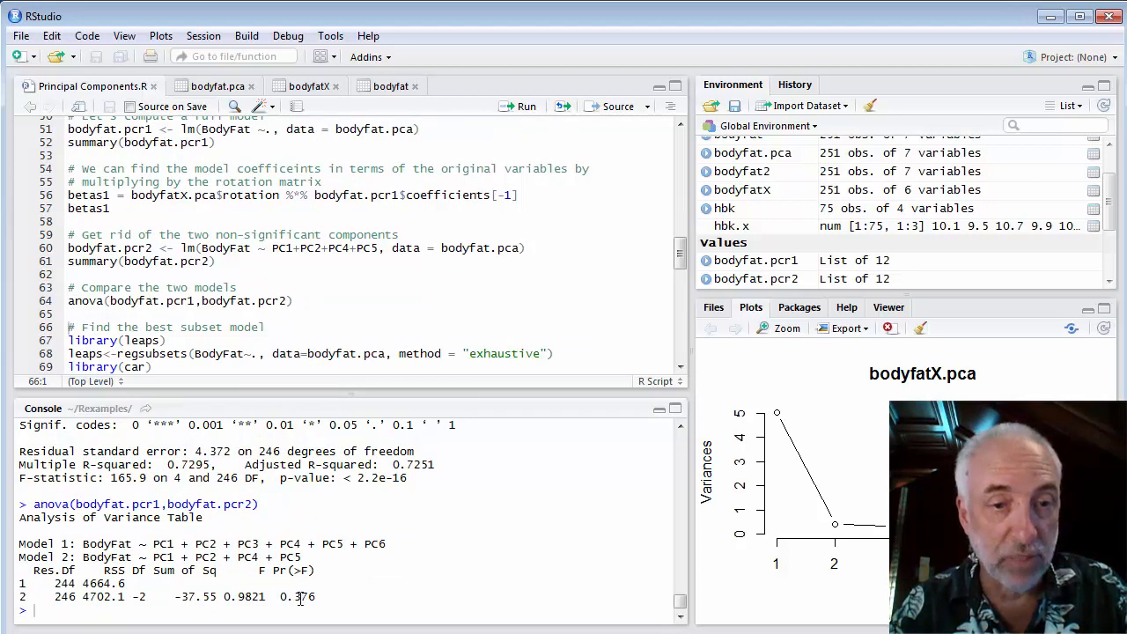
Run anova(bodyfat.pcr1, bodyfat.pcr2) and highlight the Pr(>F) value of 0.376
double_click(296, 596)
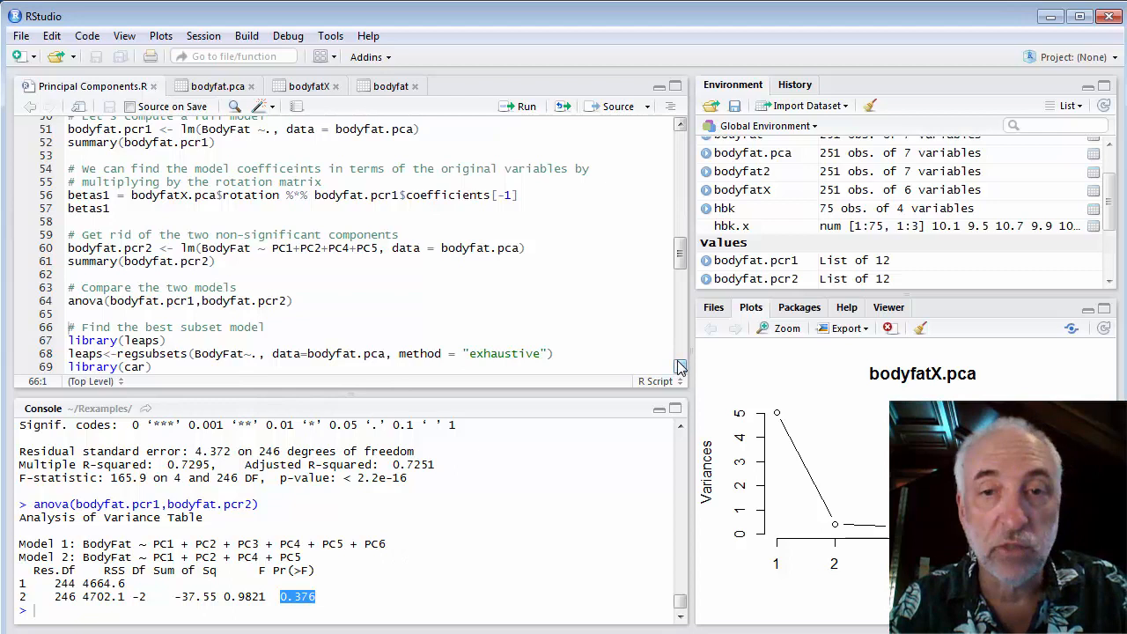
scroll("down", 3)
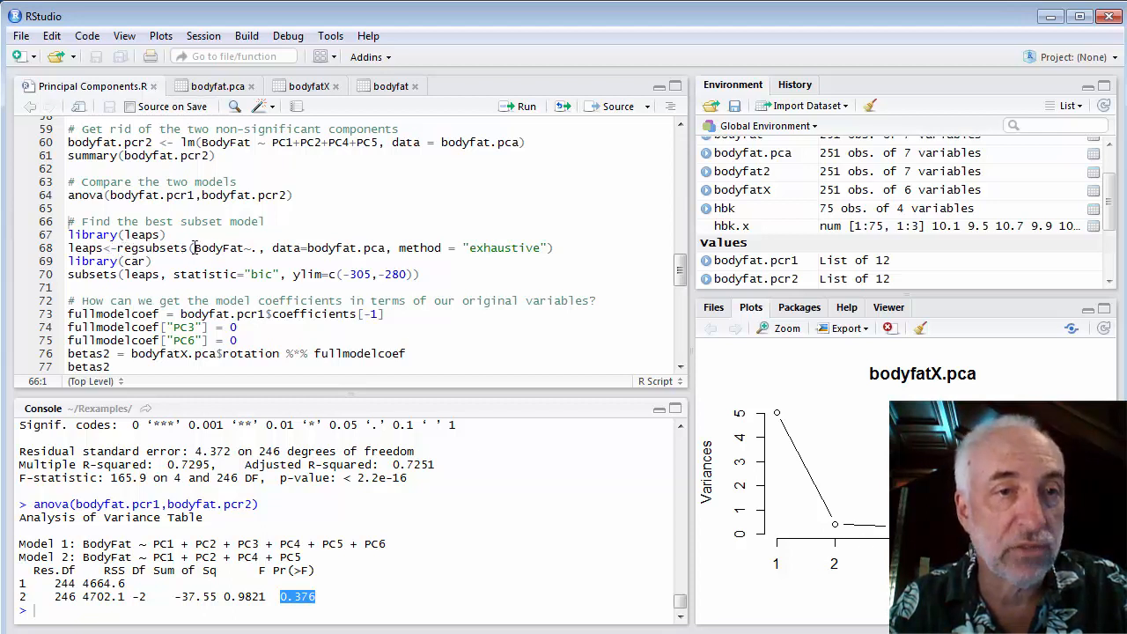
mouse_move(502, 285)
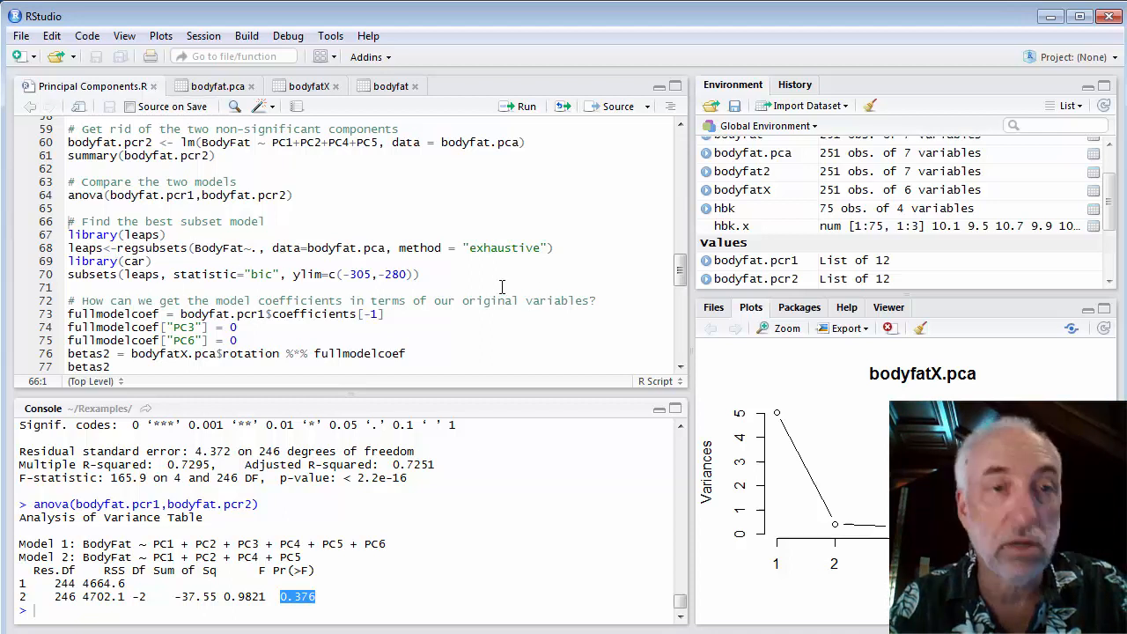
left_click(673, 380)
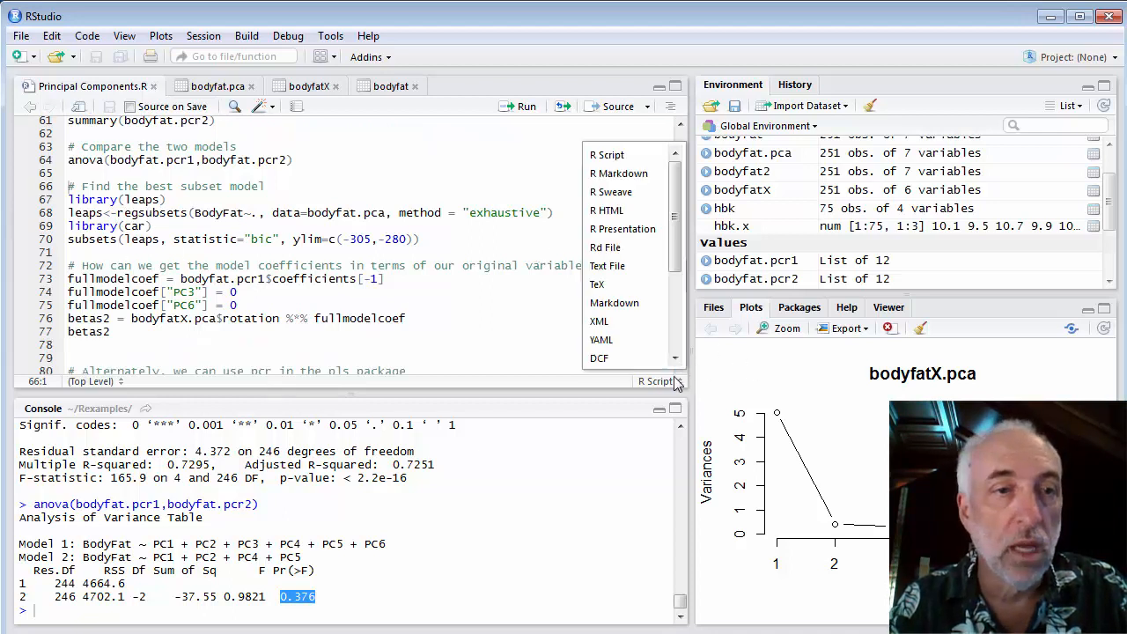
right_click(555, 344)
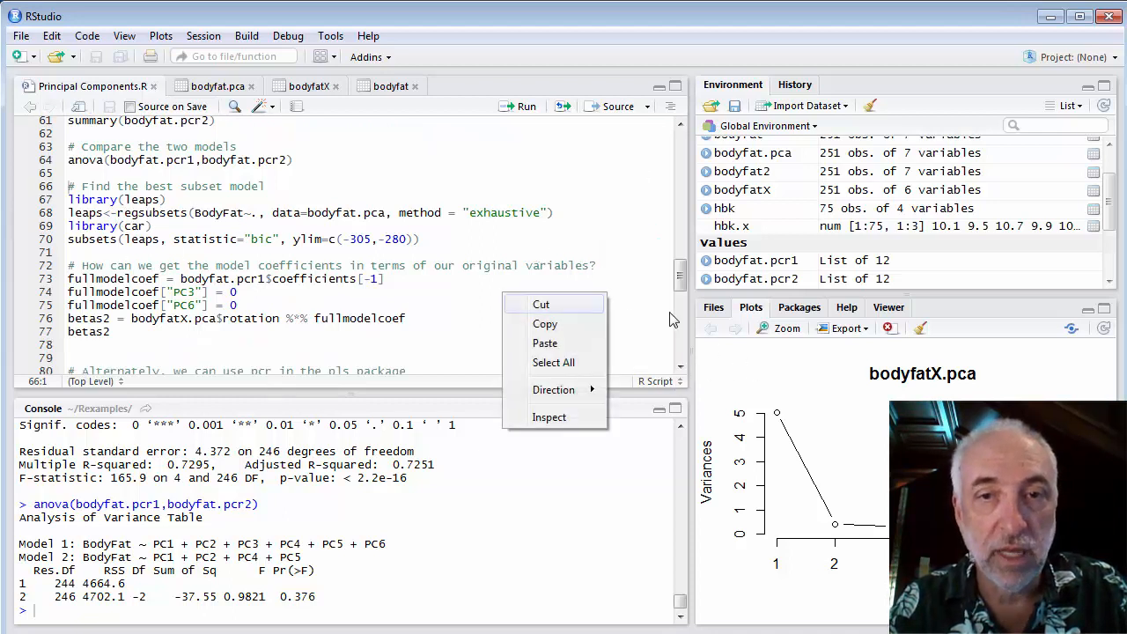